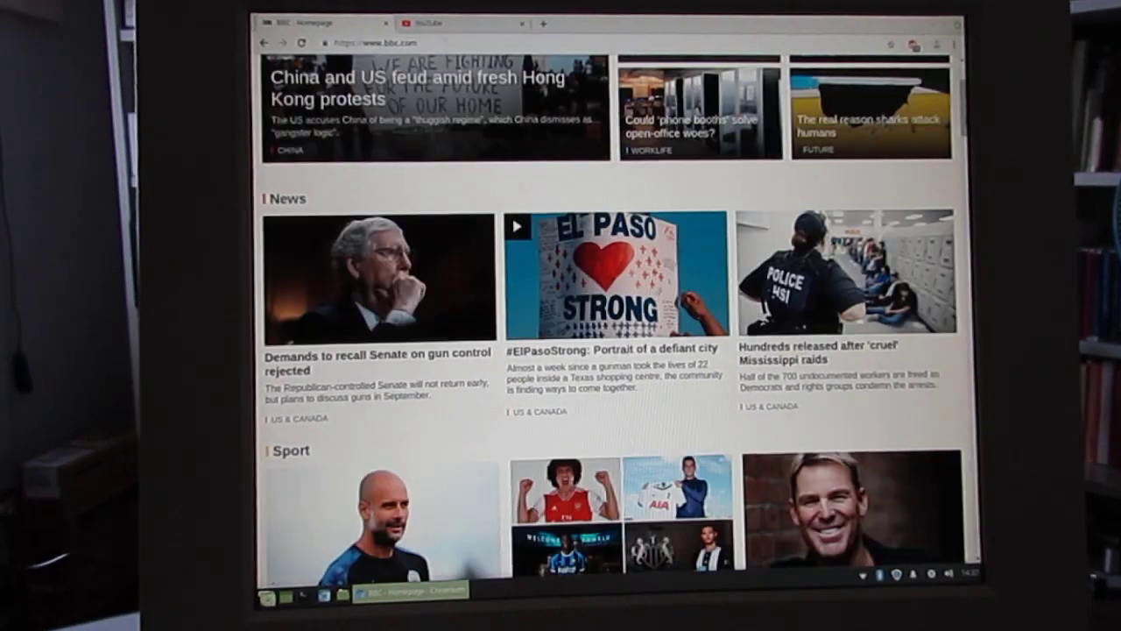
{"action": "scroll", "scroll_direction": "down", "scroll_amount": 3}
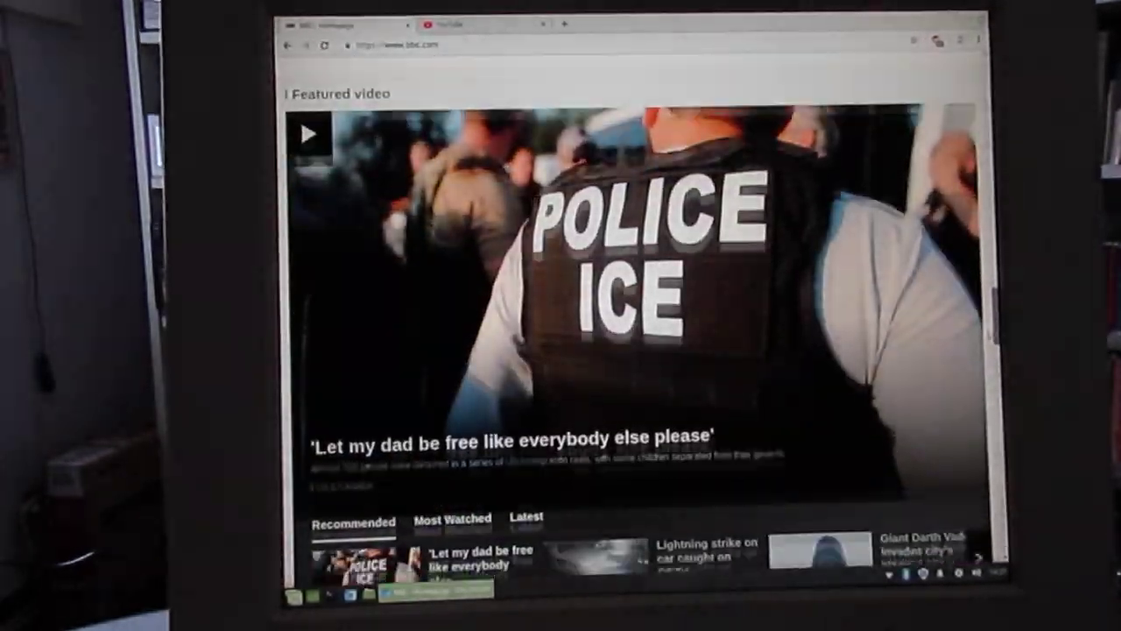
{"action": "scroll", "scroll_direction": "down", "scroll_amount": 3}
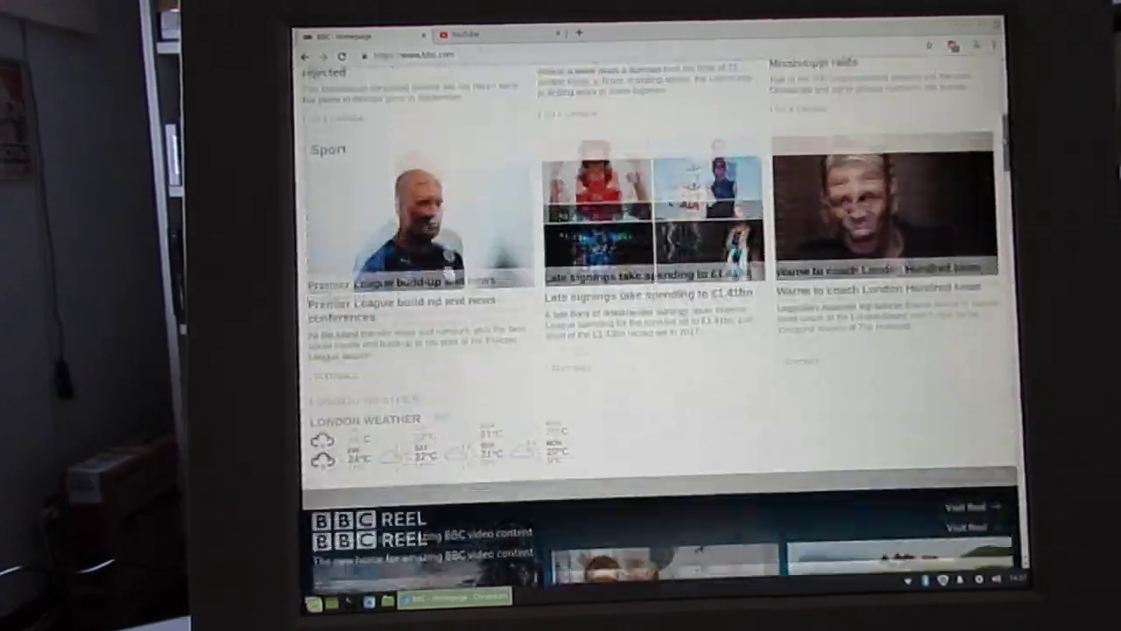
{"action": "scroll", "scroll_direction": "down", "scroll_amount": 3}
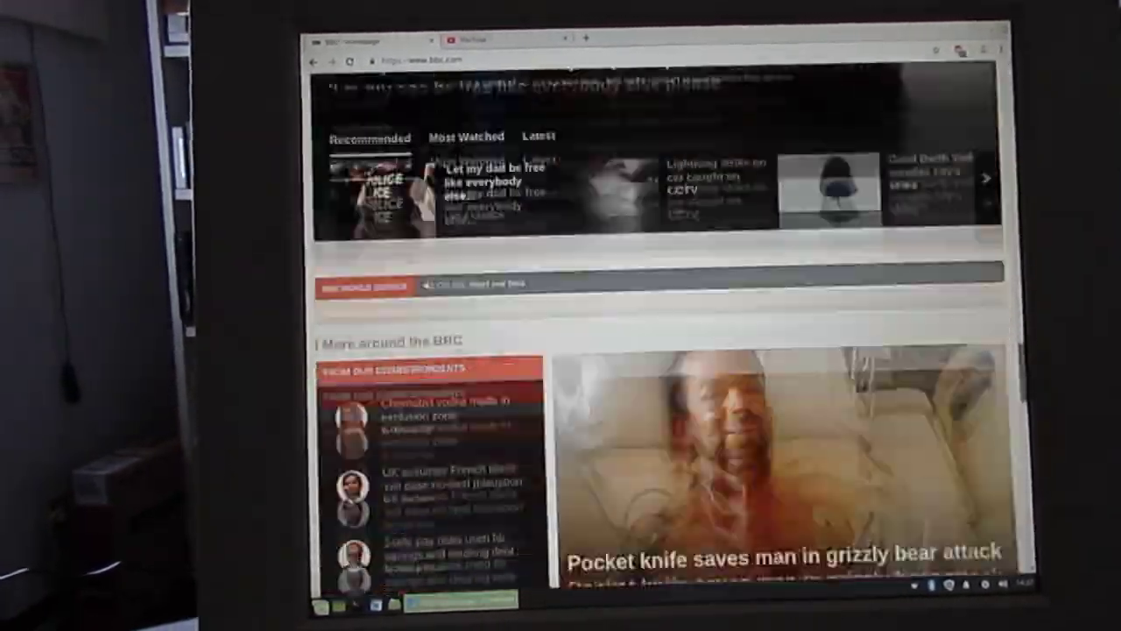